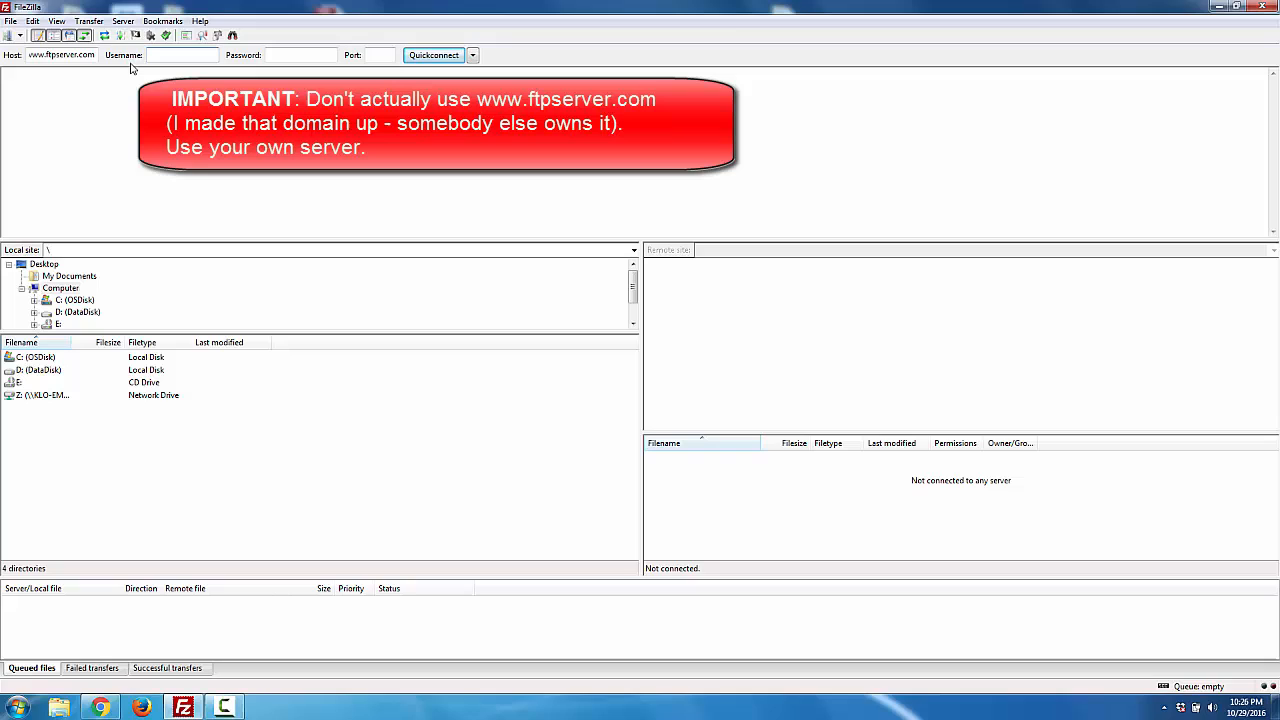
- Enter the FTP host, username and password in the Quickconnect fields
{"action": "type", "text": "us"}
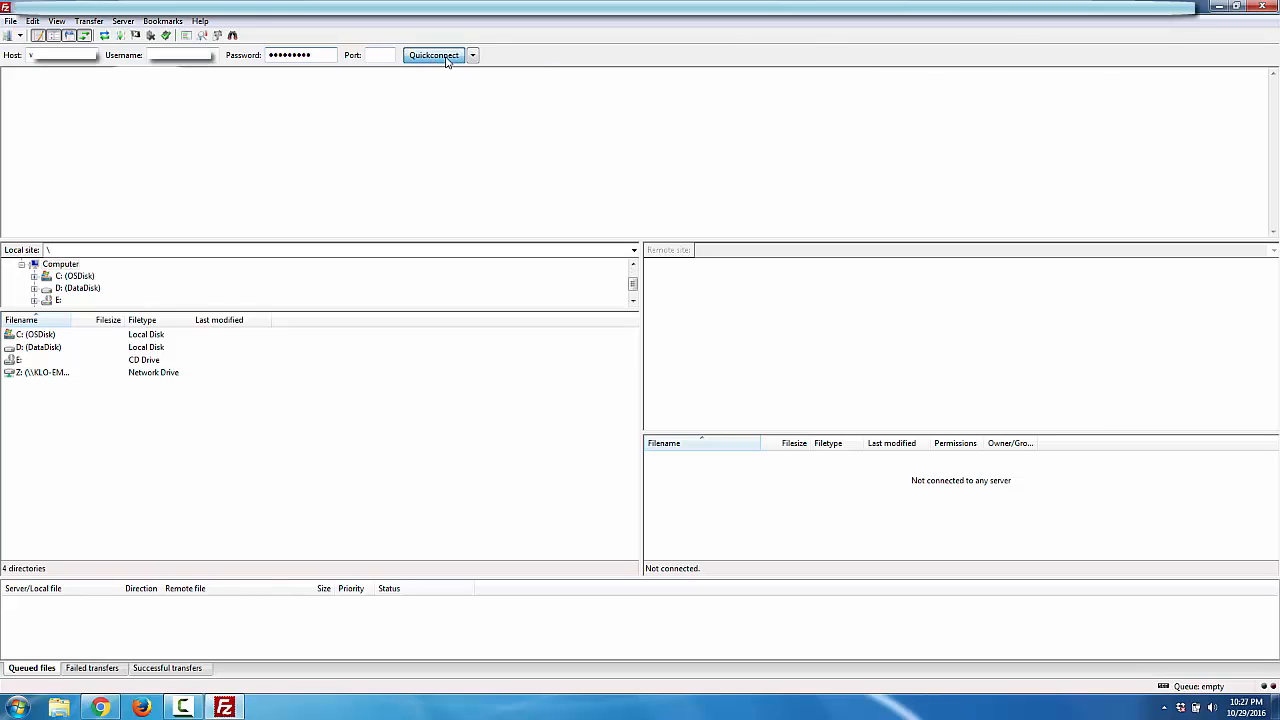
- Connect via Quickconnect and load the remote root directory listing
{"action": "left_click", "coordinate": [432, 56]}
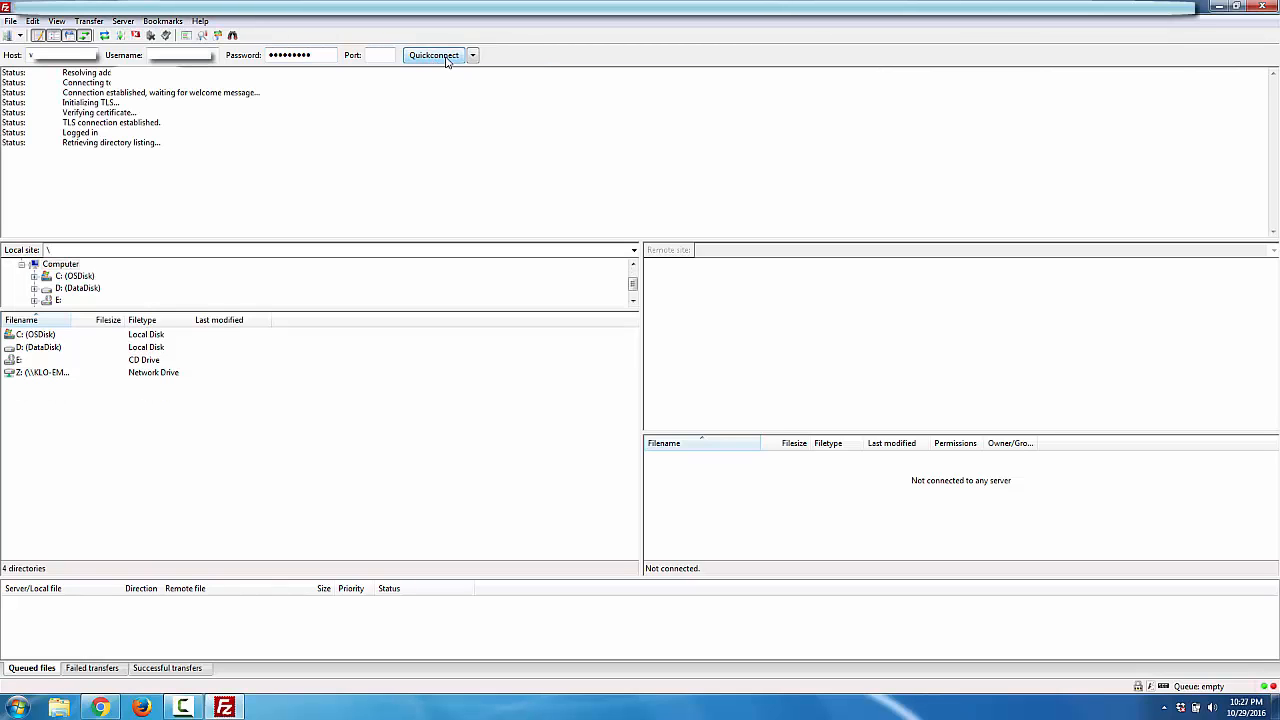
{"action": "left_click", "coordinate": [432, 56]}
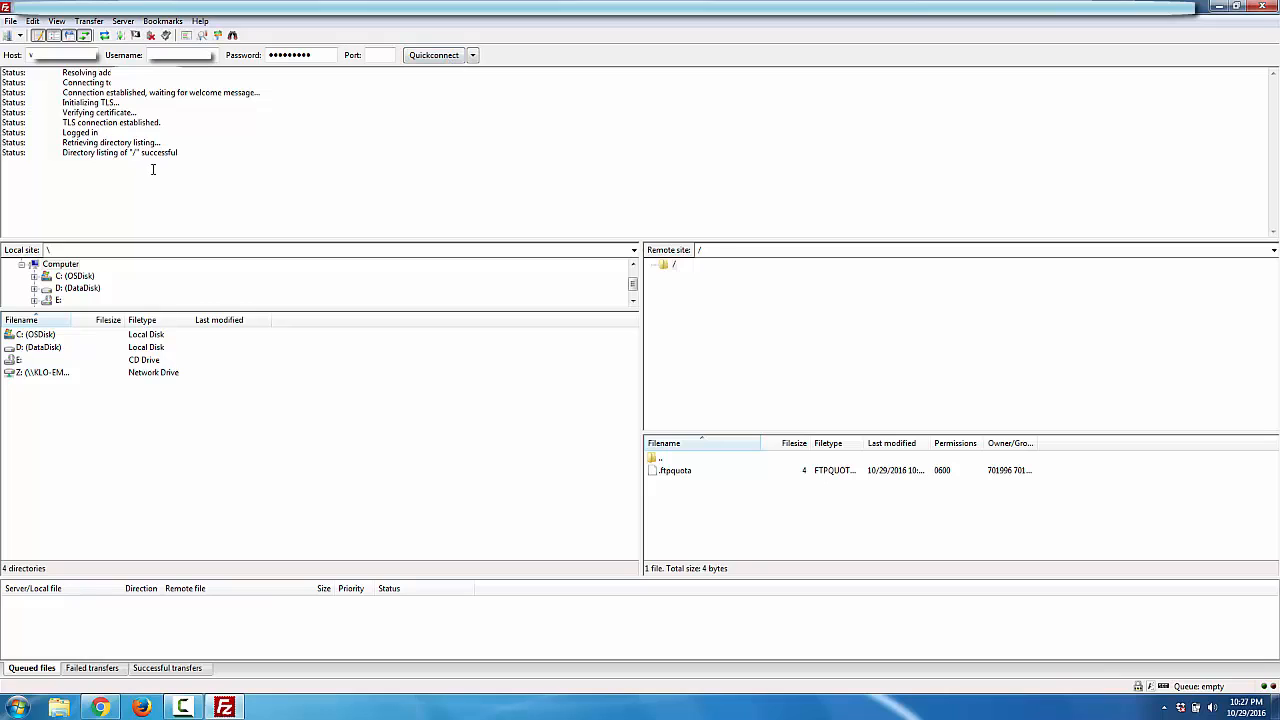
{"action": "mouse_move", "coordinate": [286, 378]}
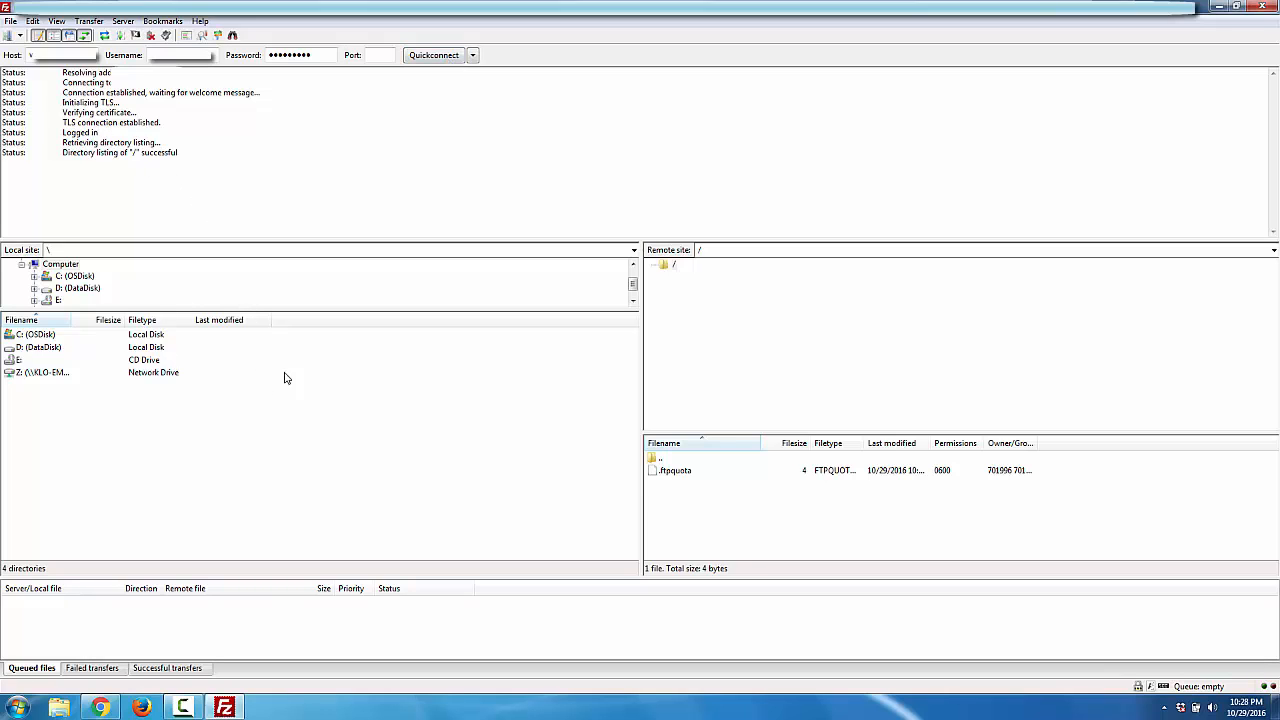
{"action": "mouse_move", "coordinate": [188, 298]}
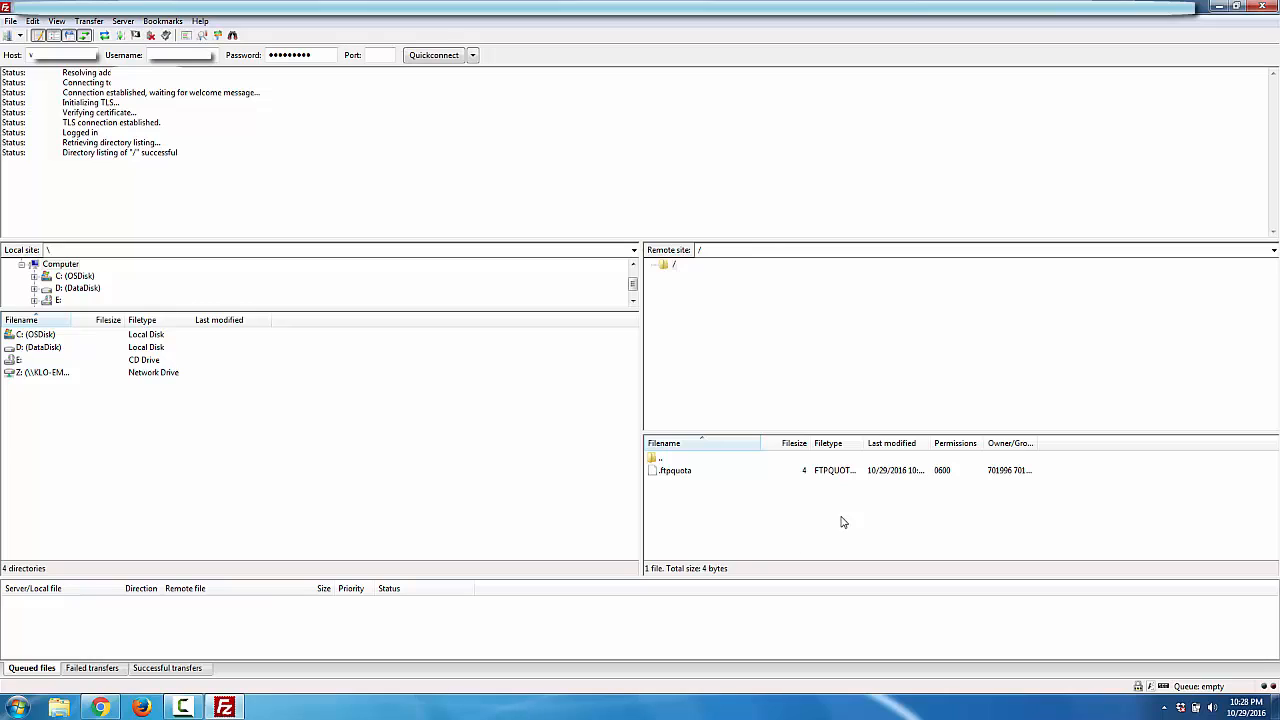
{"action": "mouse_move", "coordinate": [176, 396]}
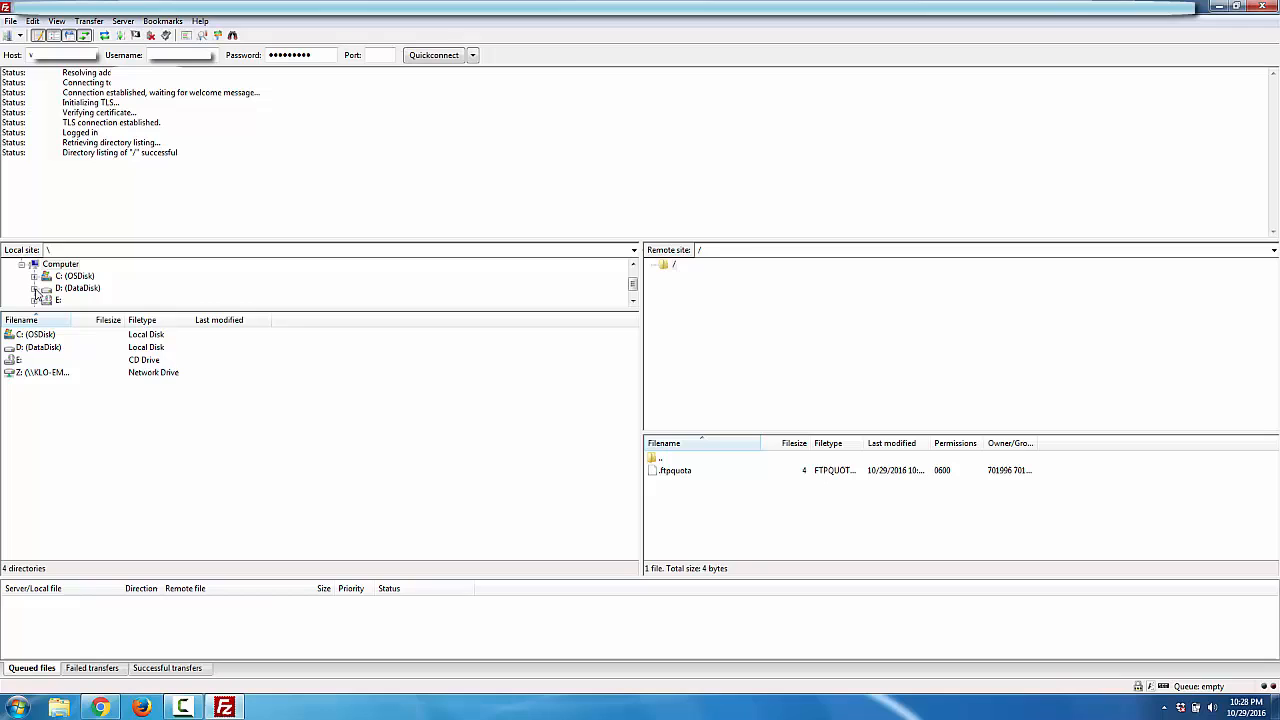
- Browse to the local website folder on D: and select its images folder and index.htm
{"action": "left_click", "coordinate": [48, 288]}
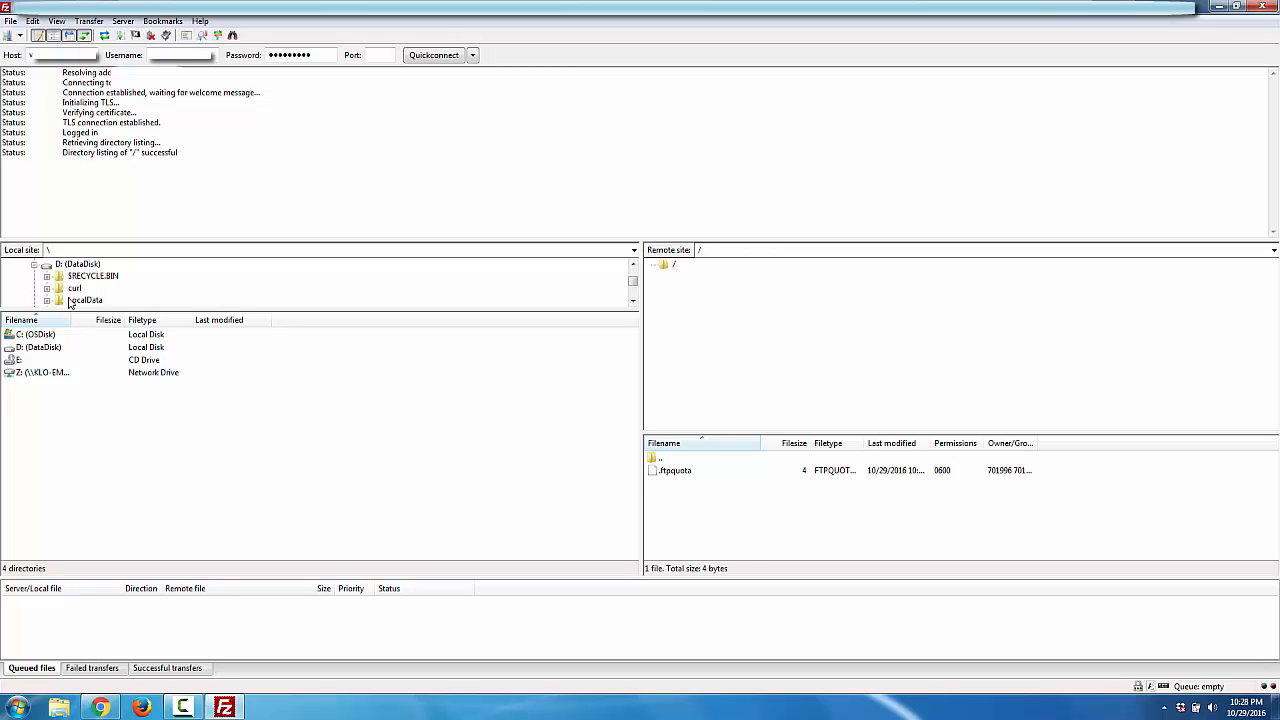
{"action": "double_click", "coordinate": [84, 300]}
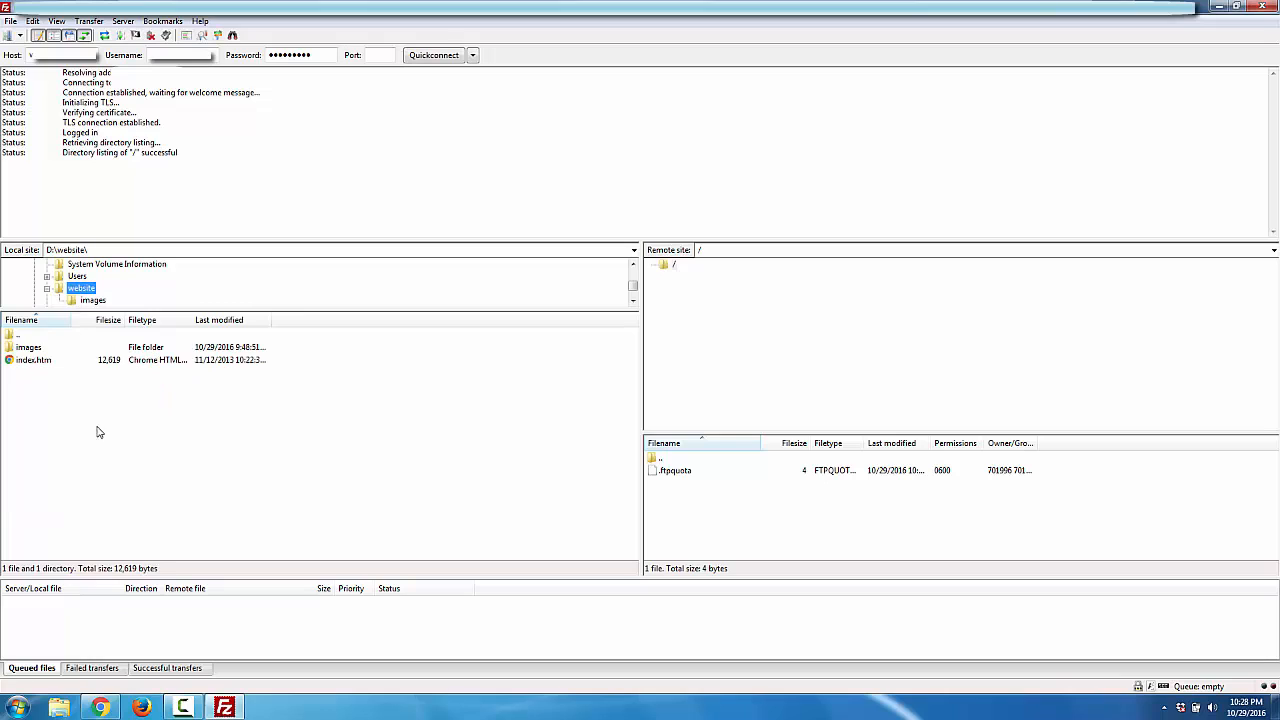
{"action": "left_click", "coordinate": [28, 348]}
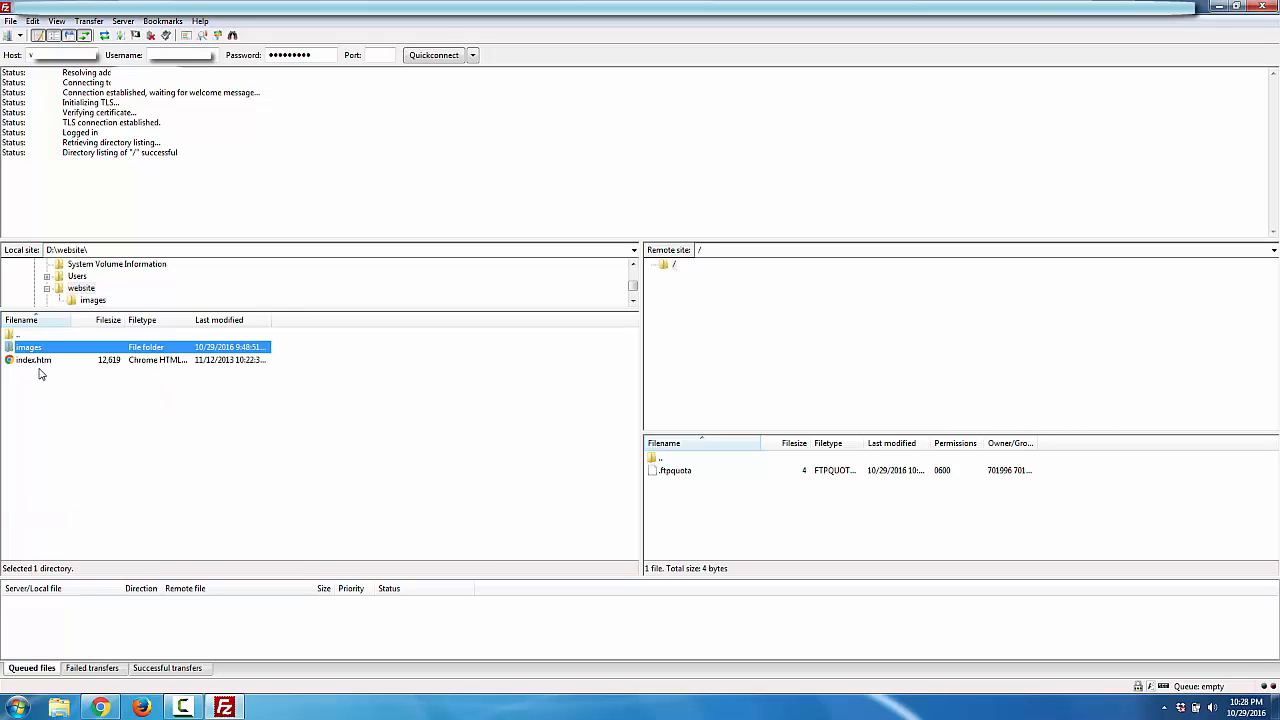
{"action": "left_click", "coordinate": [32, 360]}
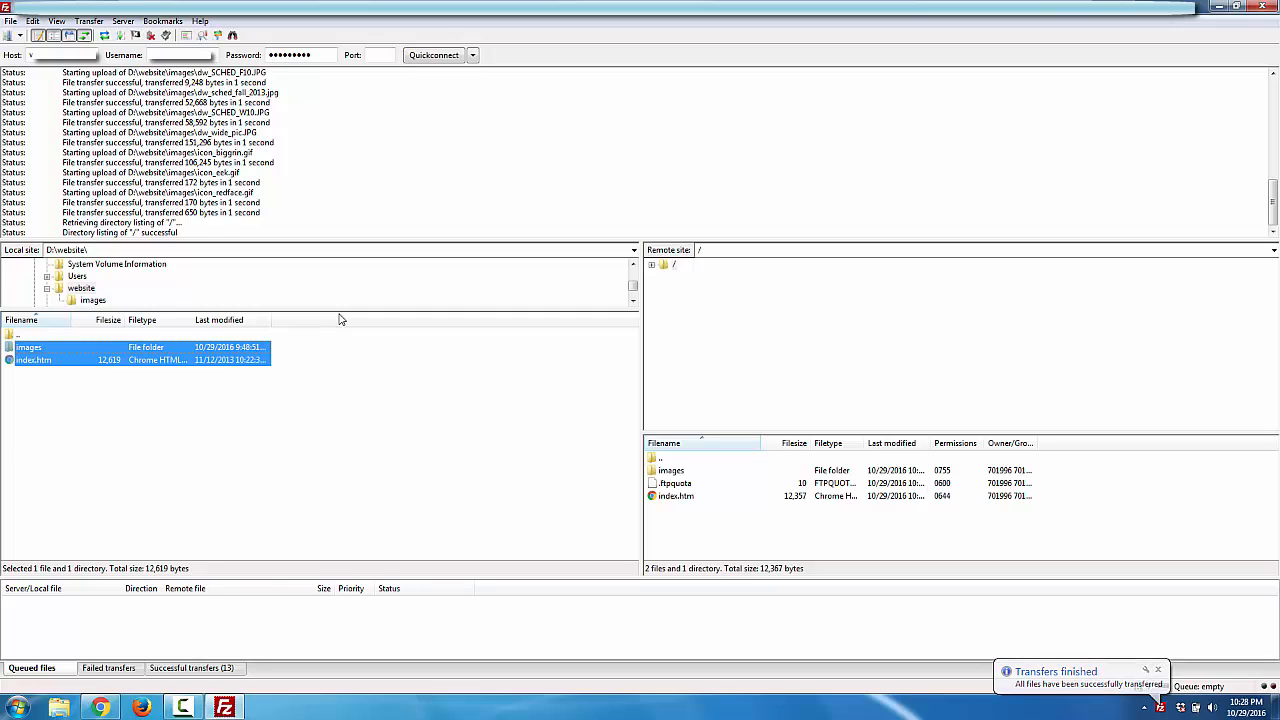
{"action": "mouse_move", "coordinate": [696, 516]}
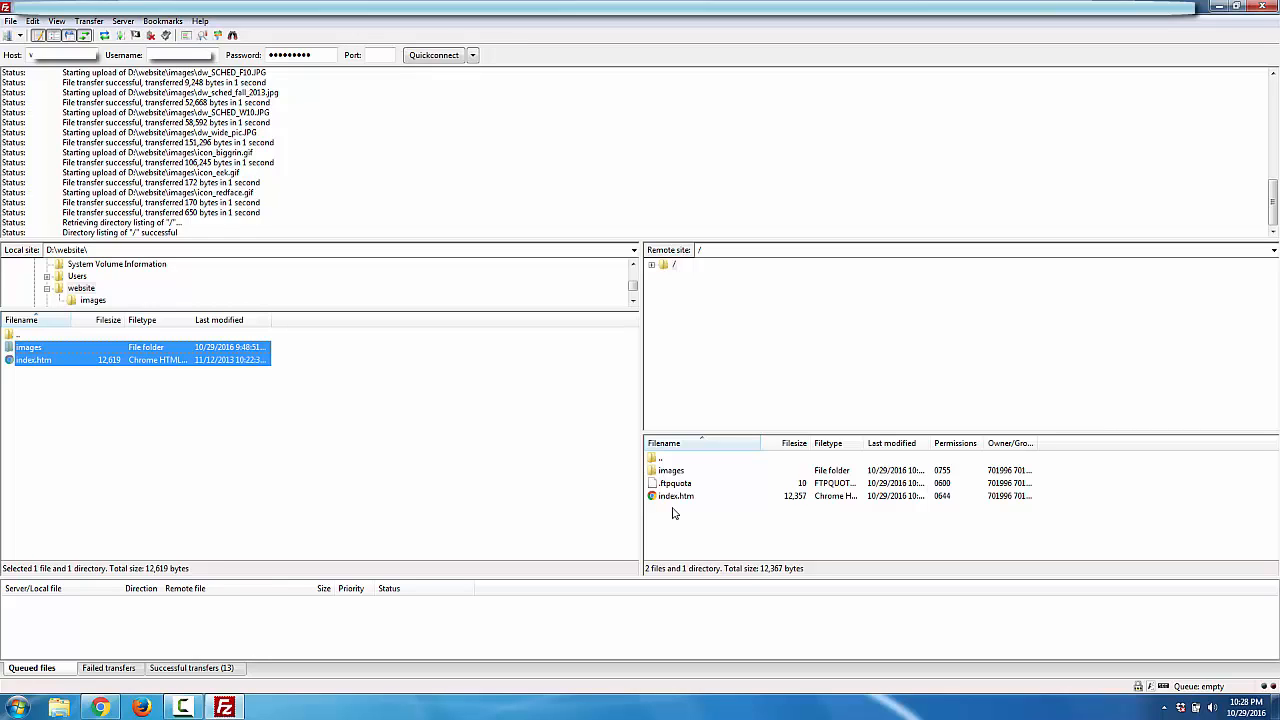
{"action": "mouse_move", "coordinate": [680, 508]}
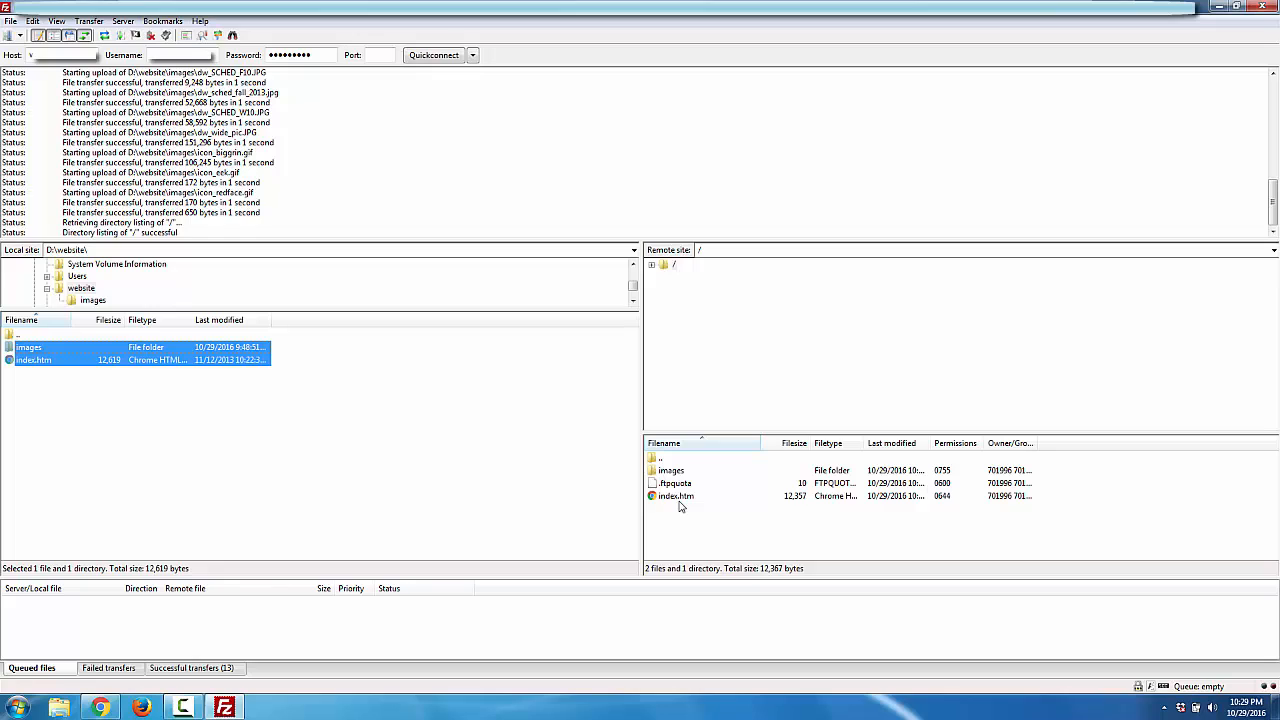